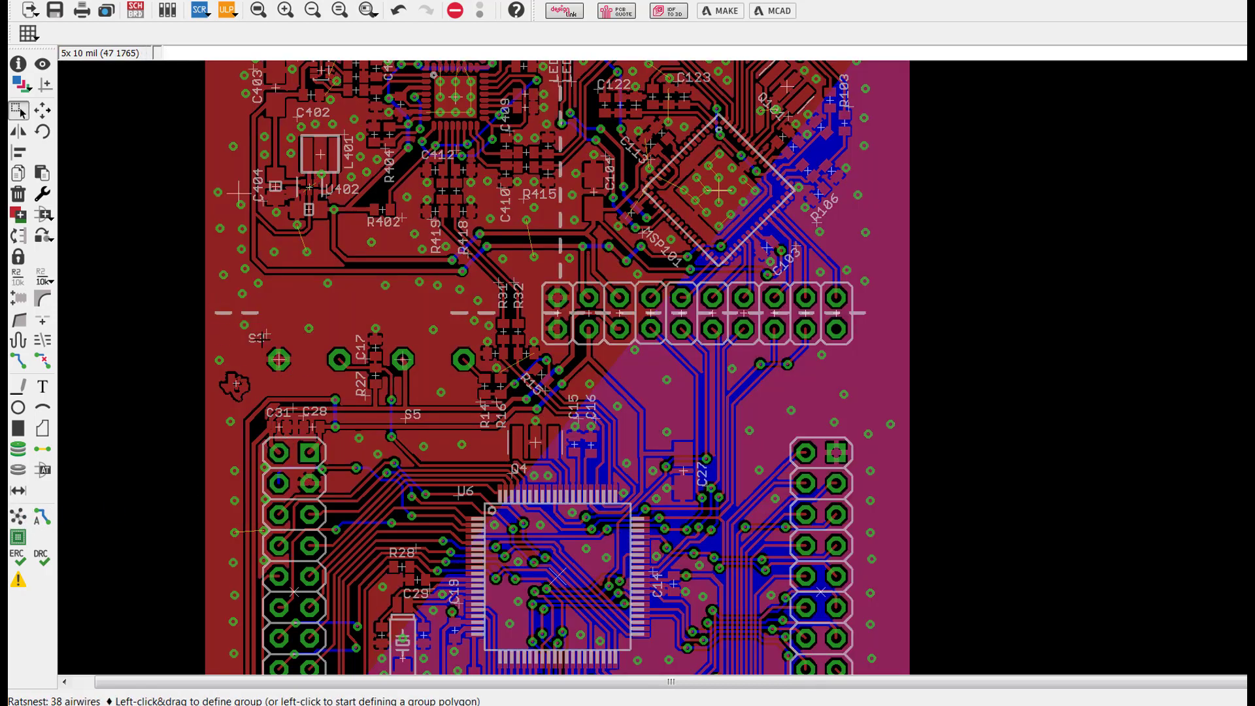
pyautogui.moveTo(302, 391)
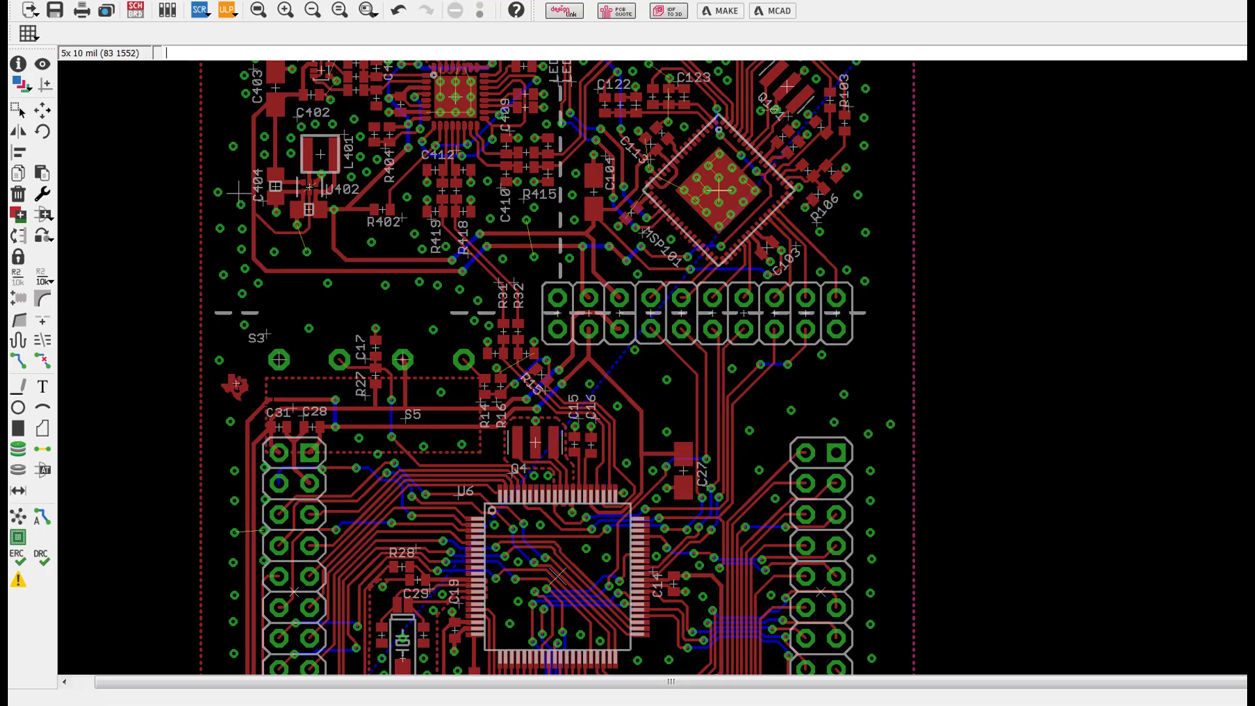
pyautogui.click(17, 110)
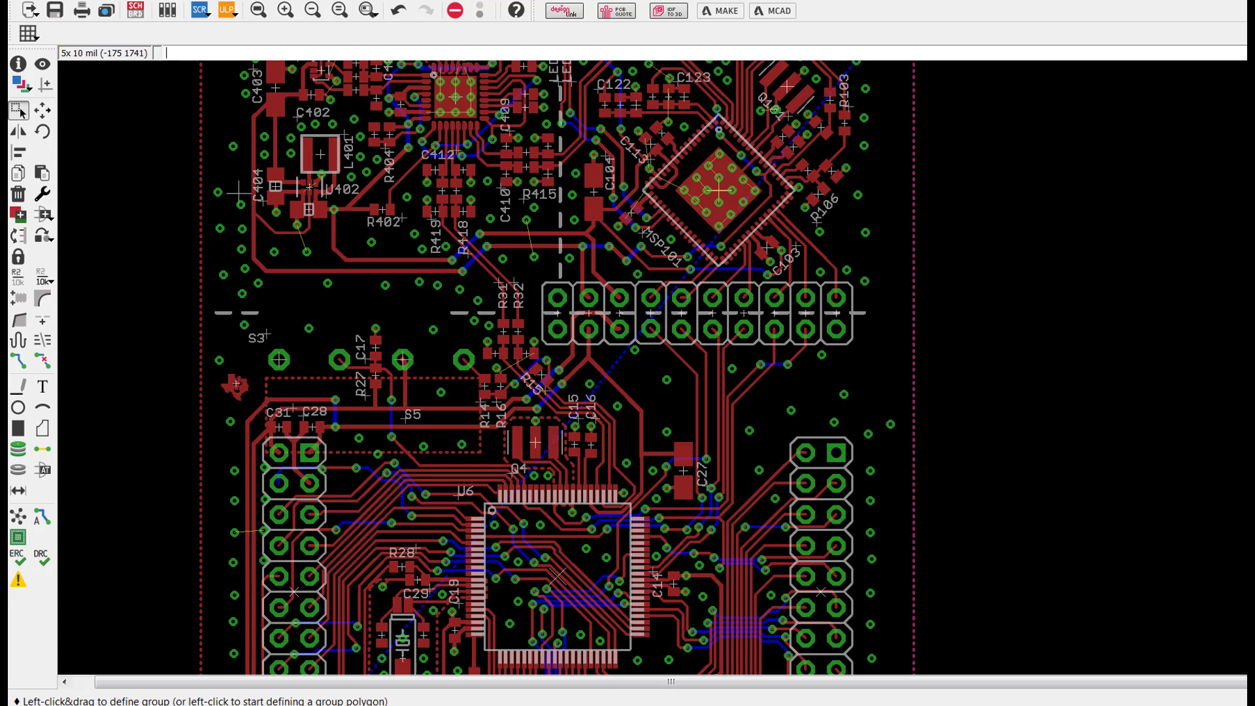
pyautogui.moveTo(561, 321)
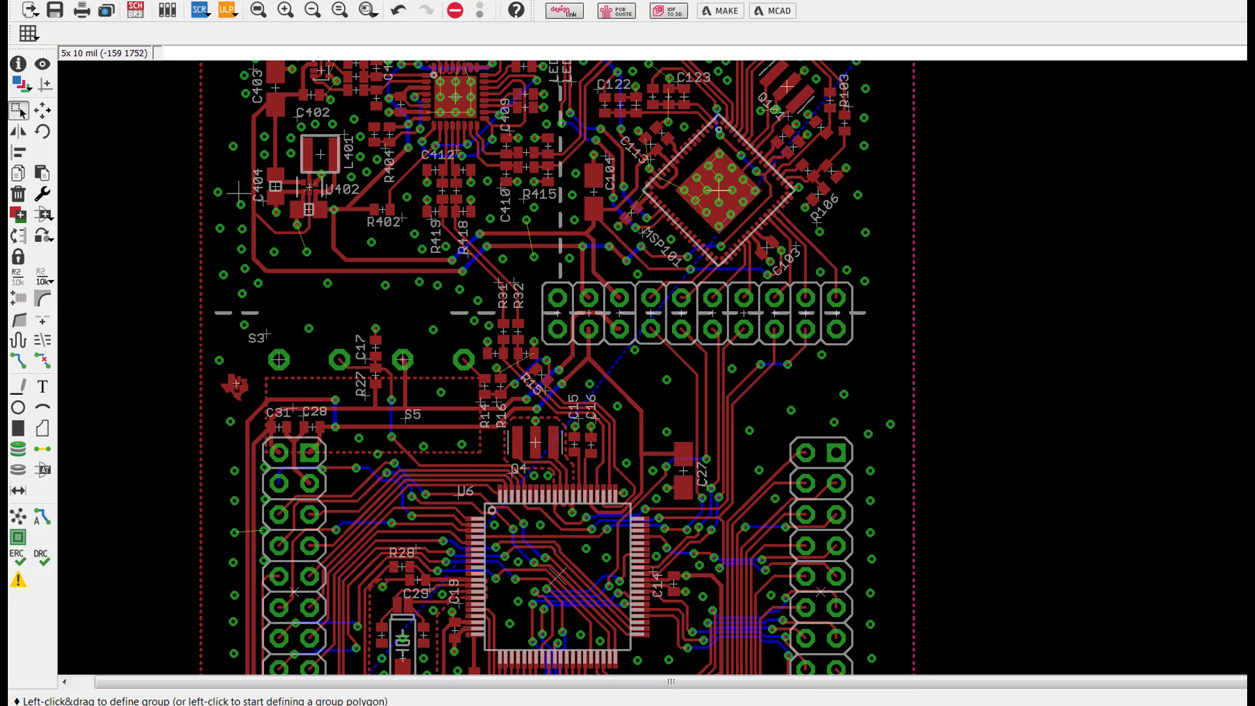
pyautogui.rightClick(240, 344)
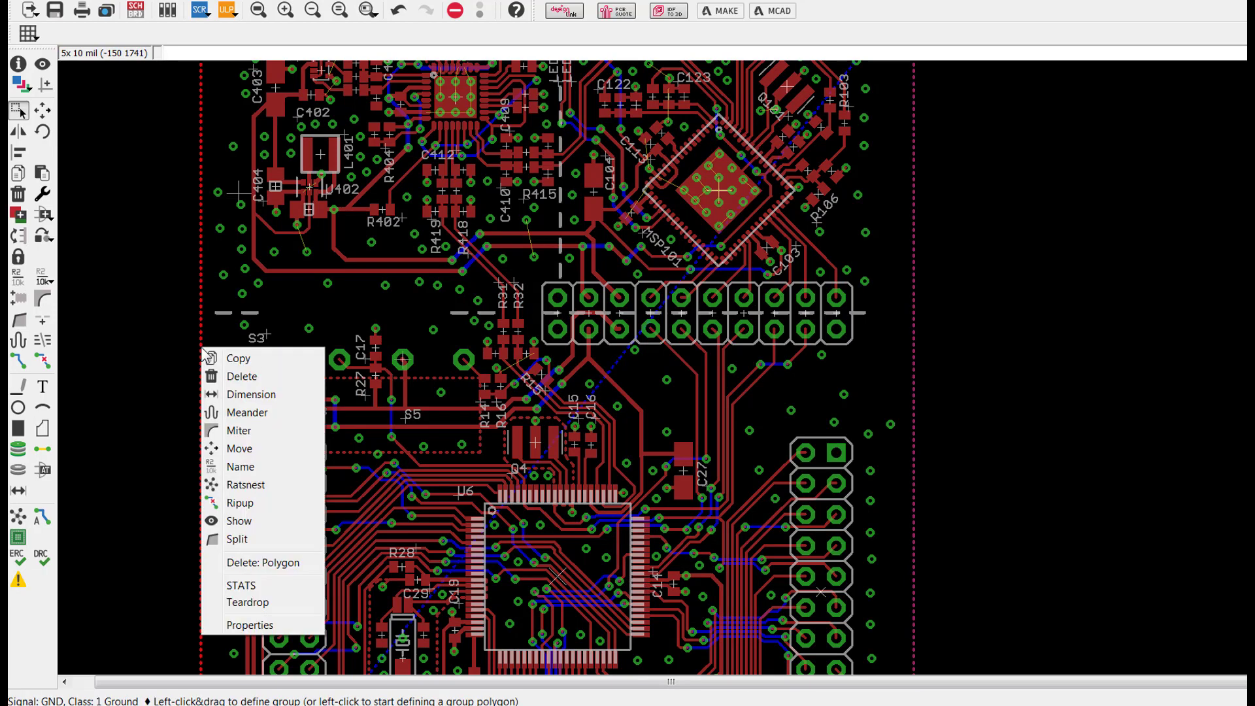
pyautogui.click(250, 625)
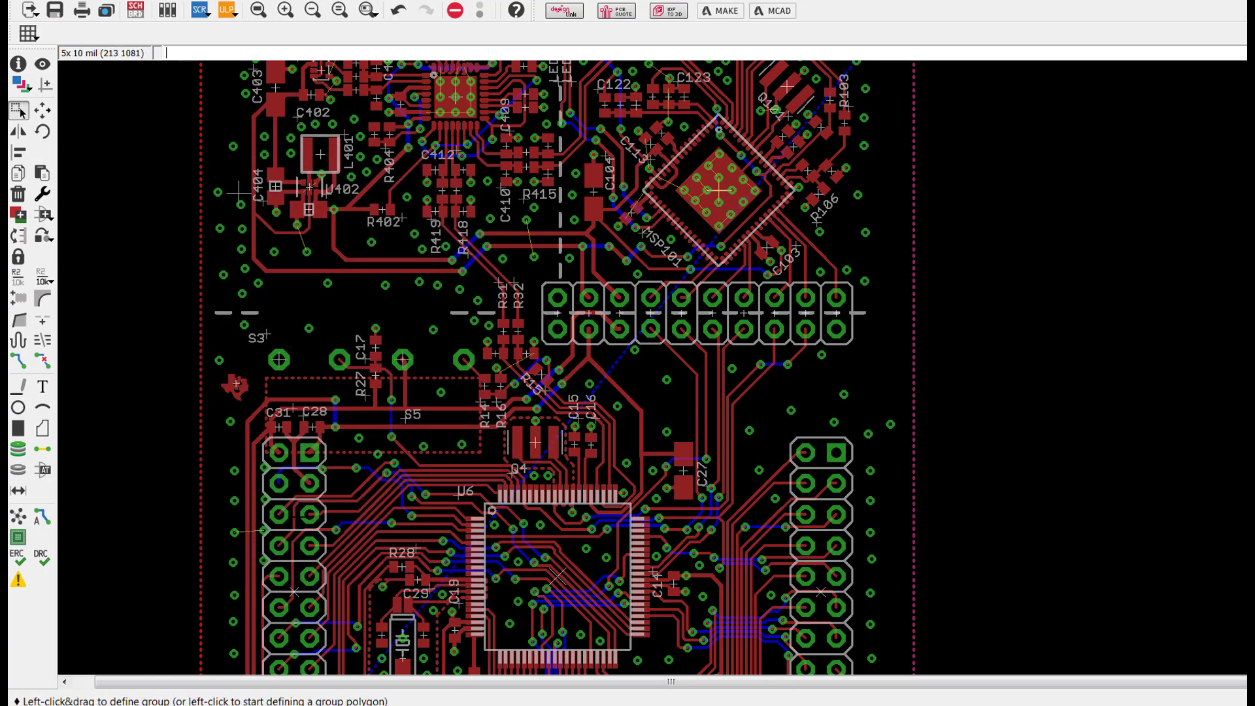
pyautogui.rightClick(268, 393)
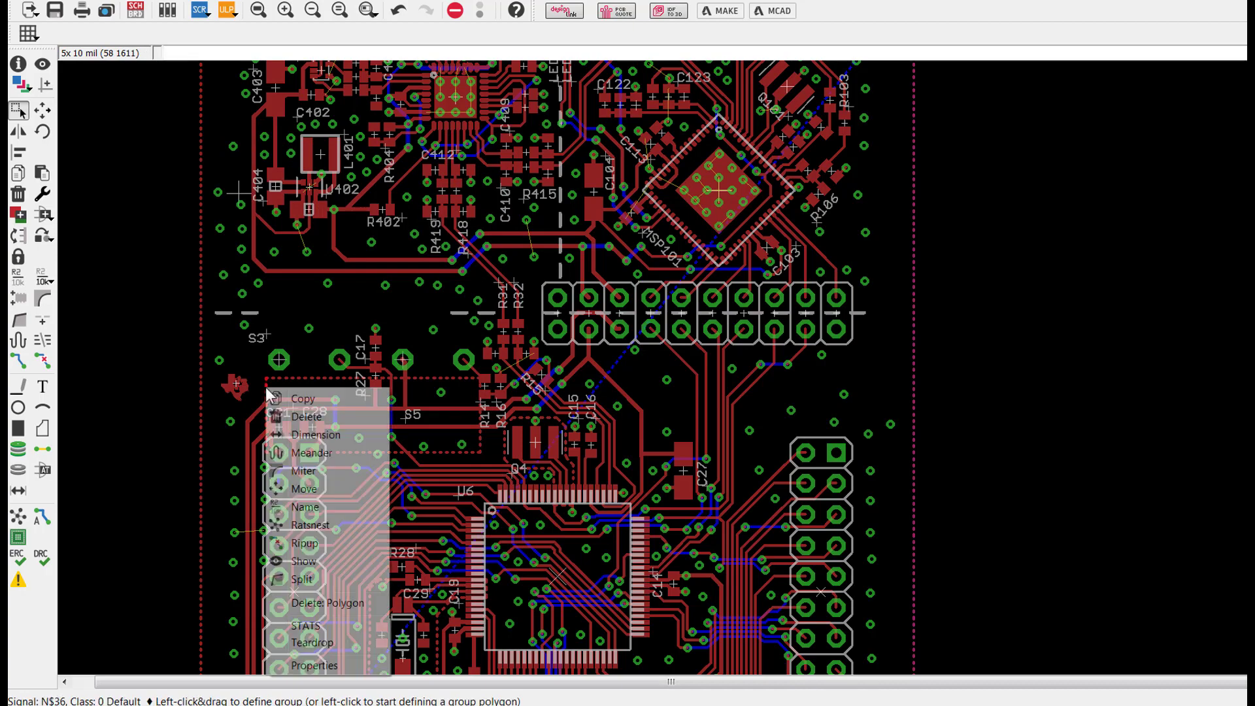
pyautogui.click(314, 665)
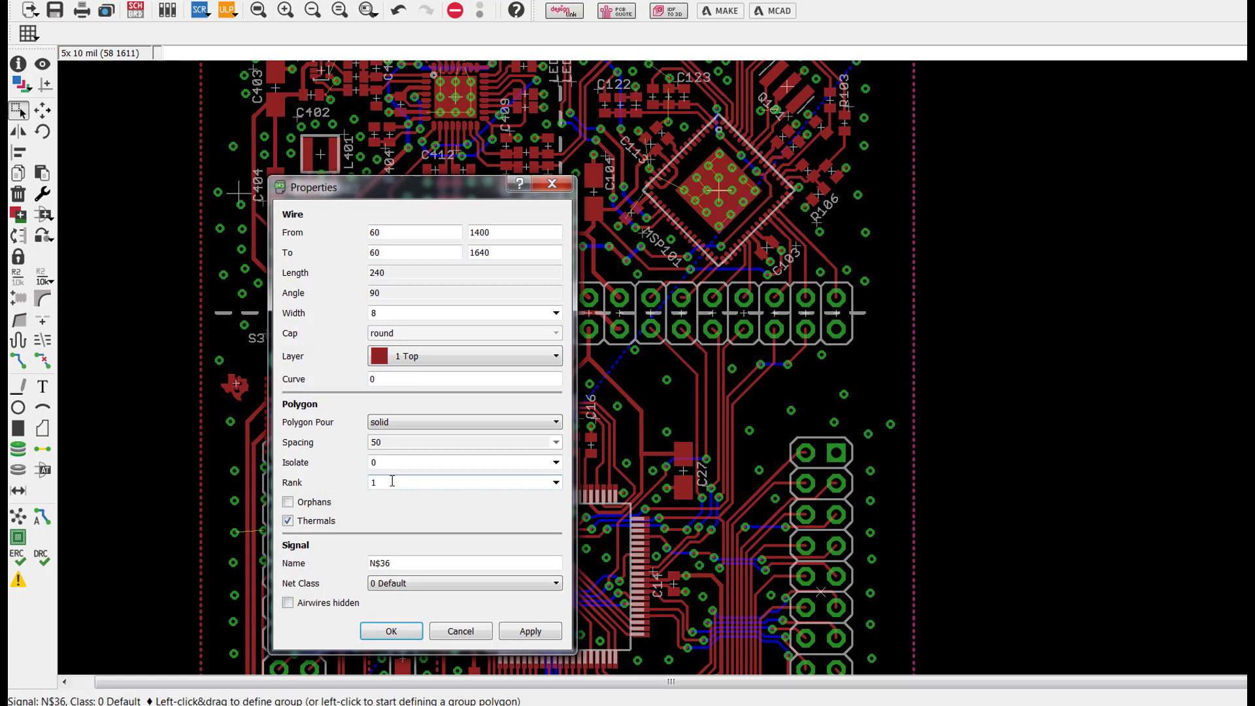
pyautogui.moveTo(552, 184)
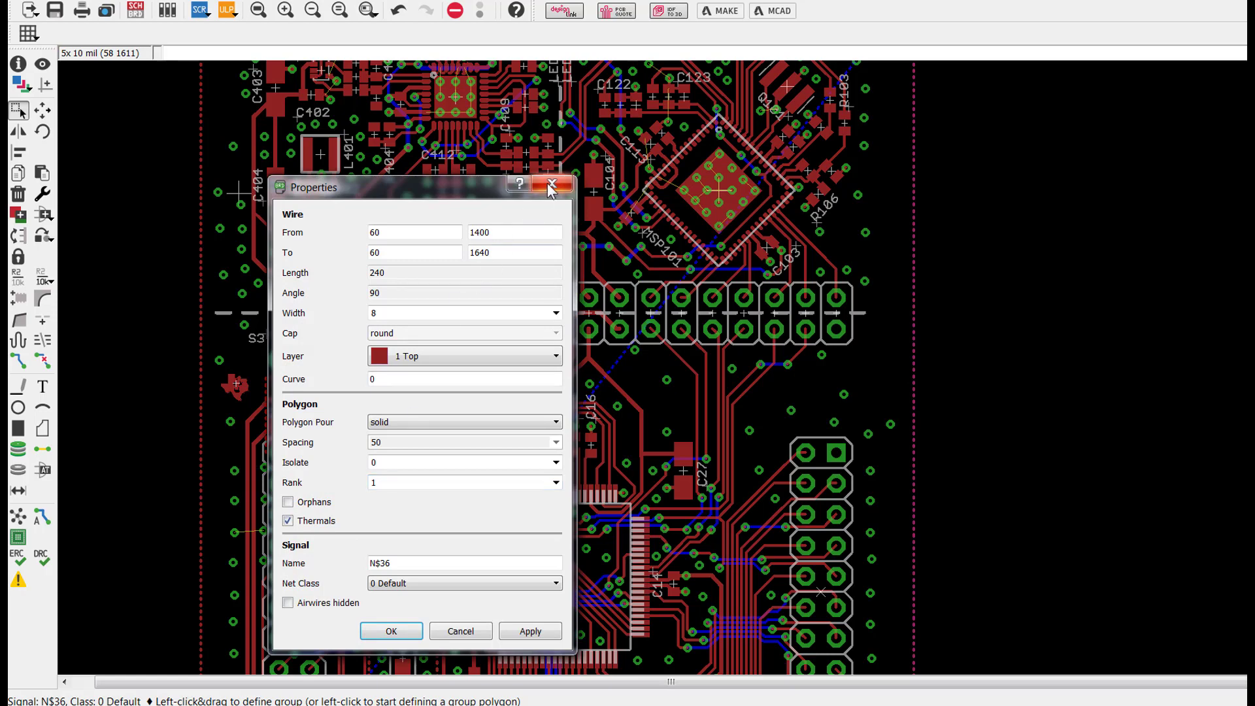
pyautogui.moveTo(551, 183)
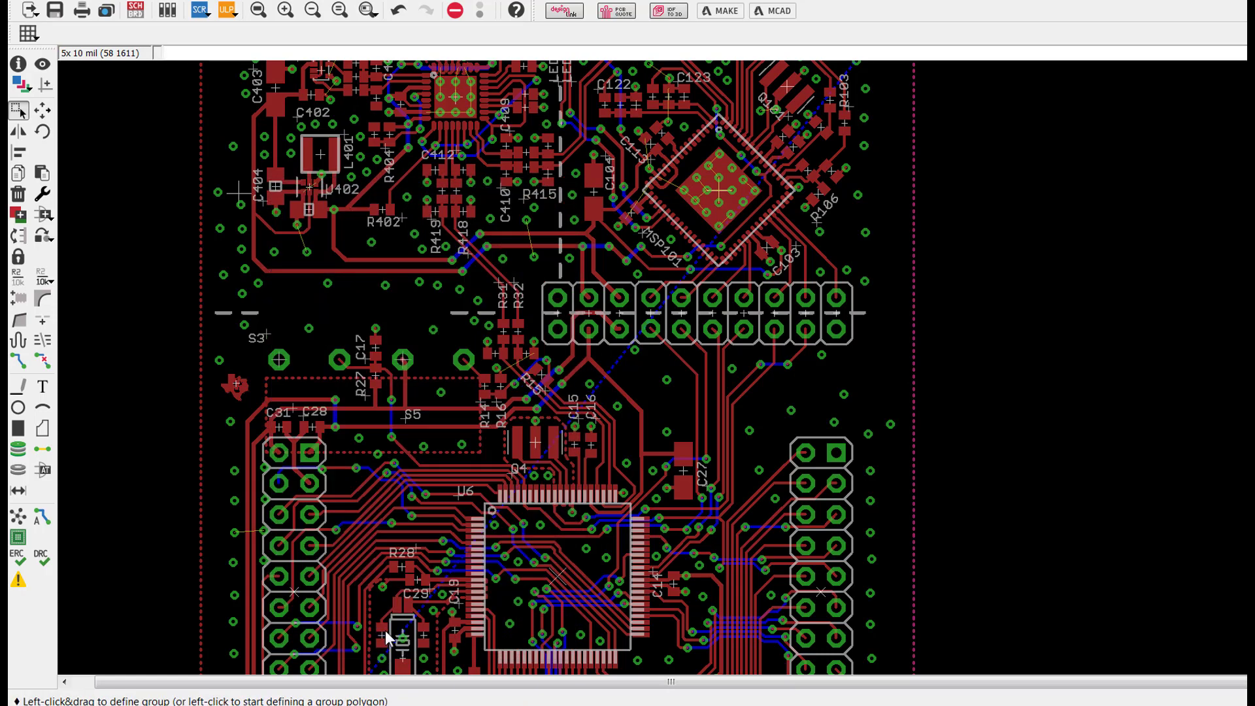
pyautogui.moveTo(387, 633)
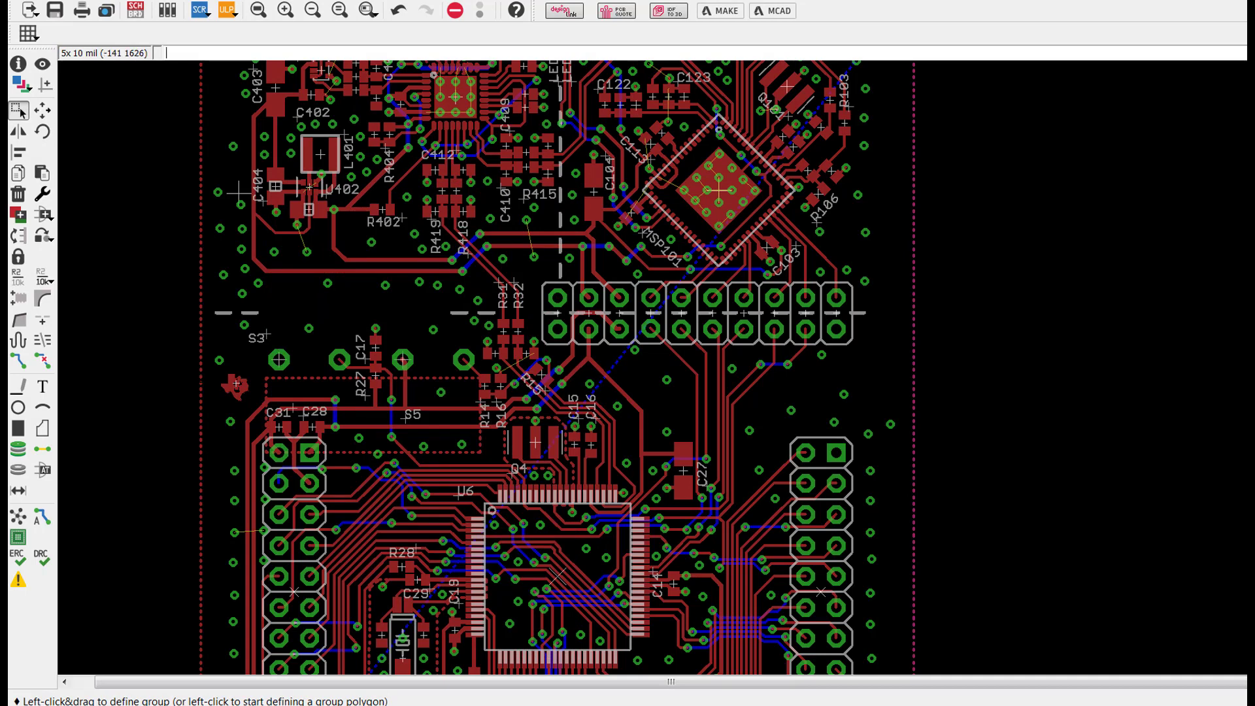
# Set the large GND polygon's Rank to 2 in its Properties and accept the change
pyautogui.rightClick(232, 382)
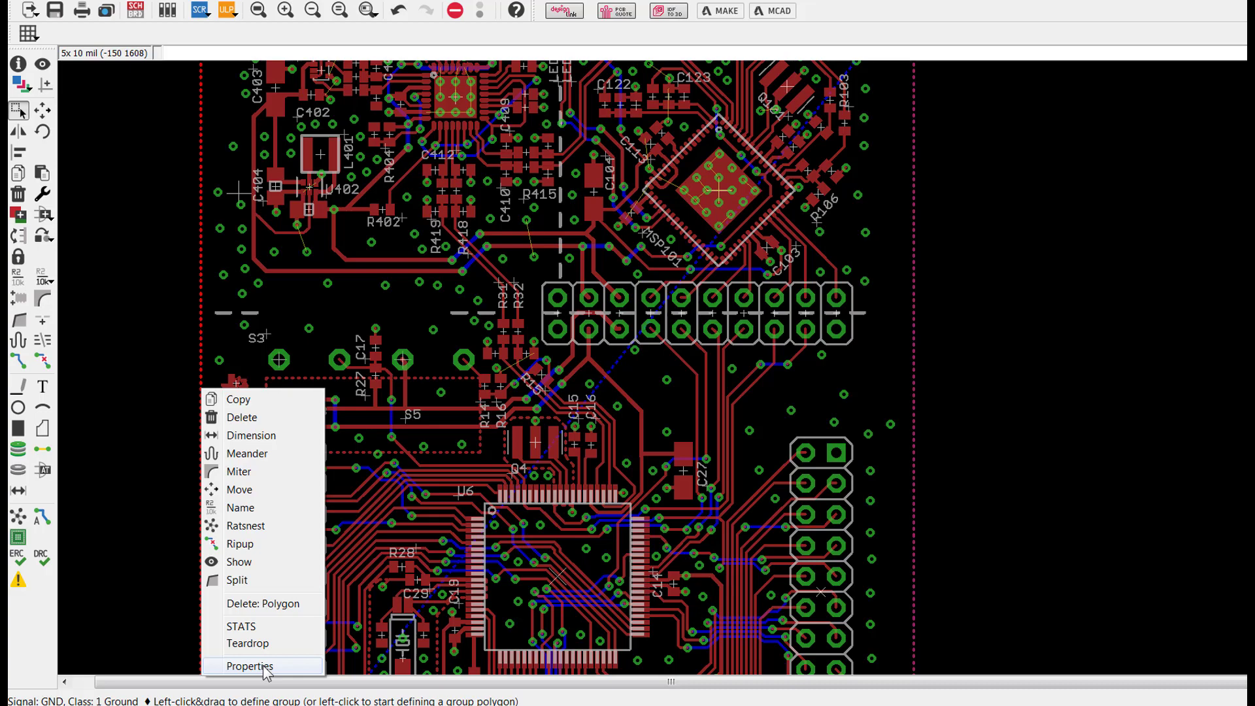
pyautogui.click(249, 665)
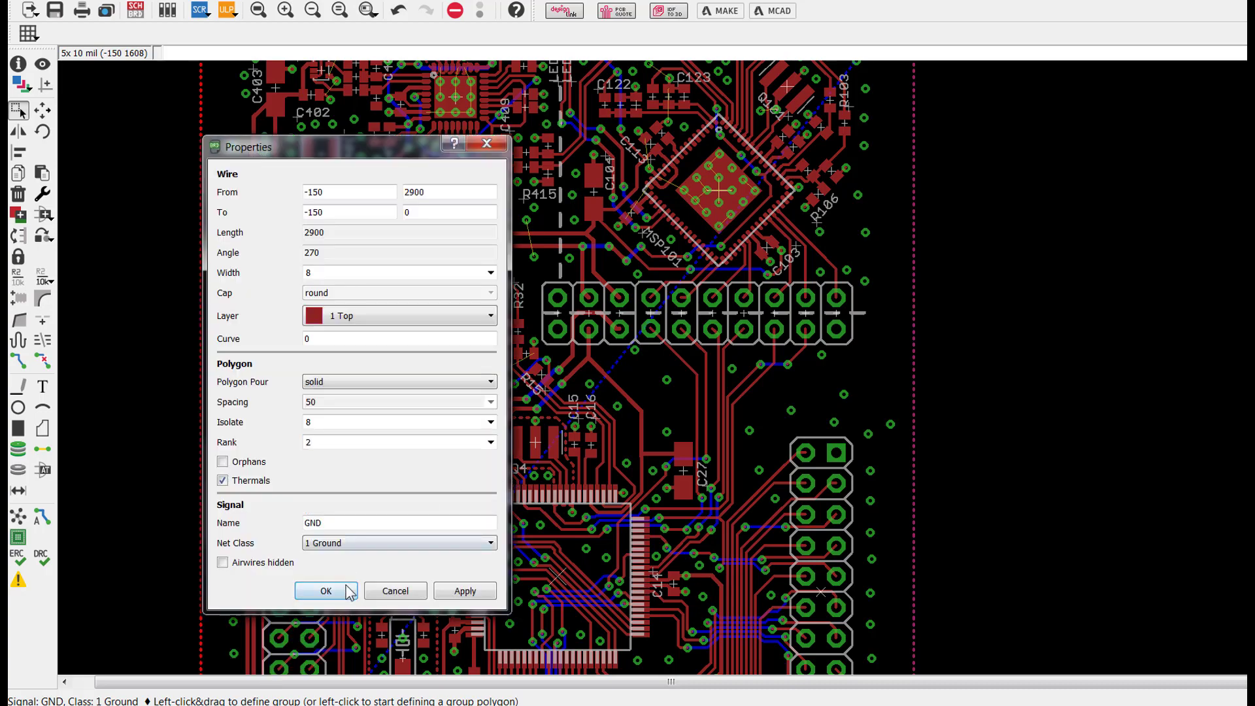
pyautogui.click(325, 590)
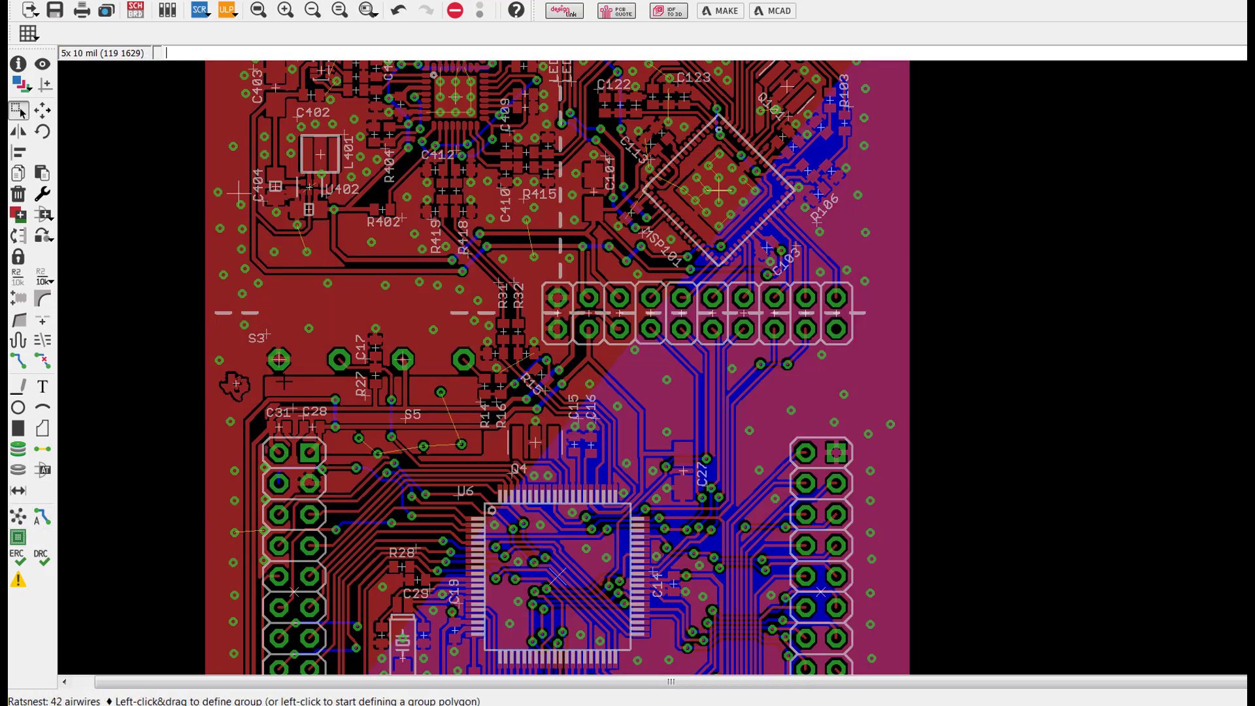
pyautogui.moveTo(291, 388)
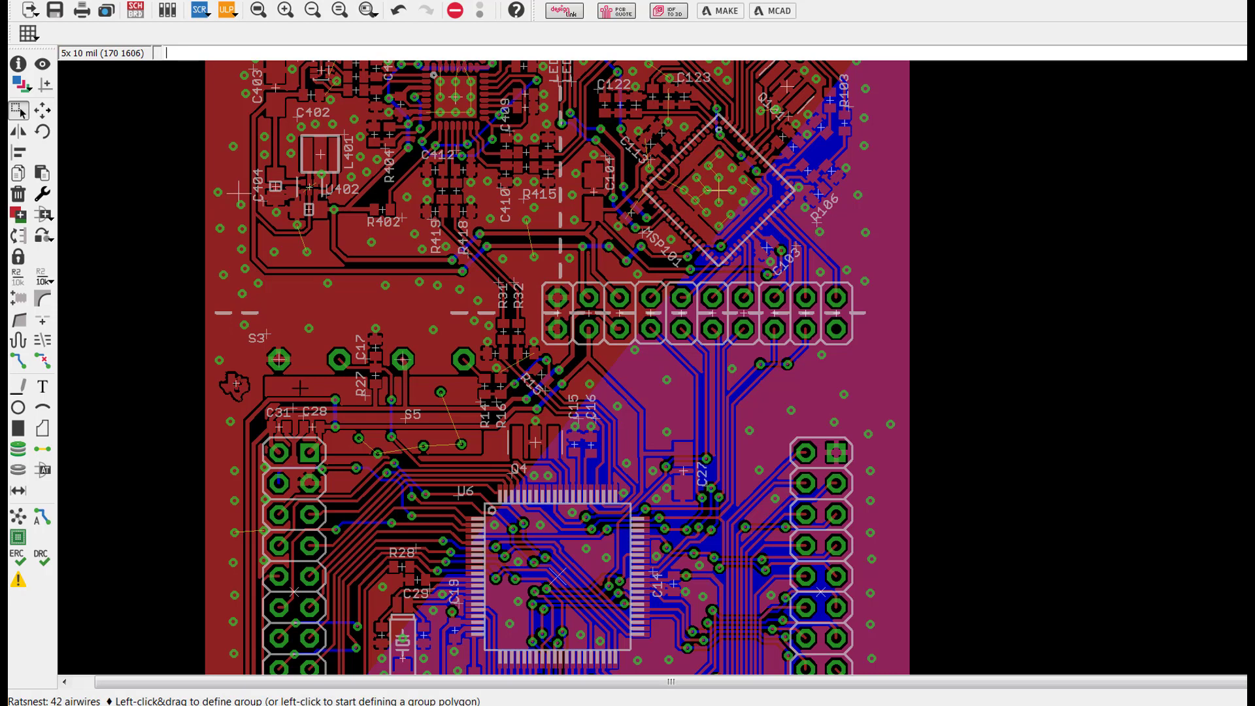